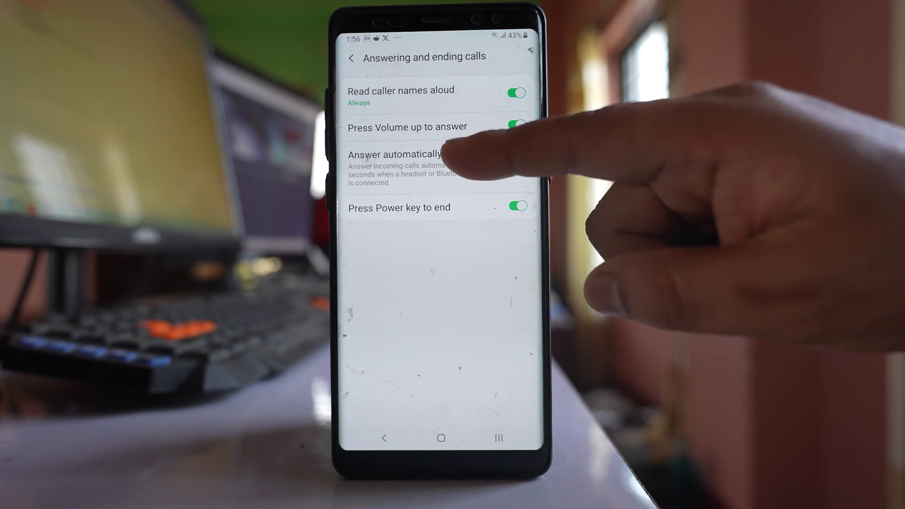
Open the Answer automatically settings from Answering and ending calls.
click(403, 156)
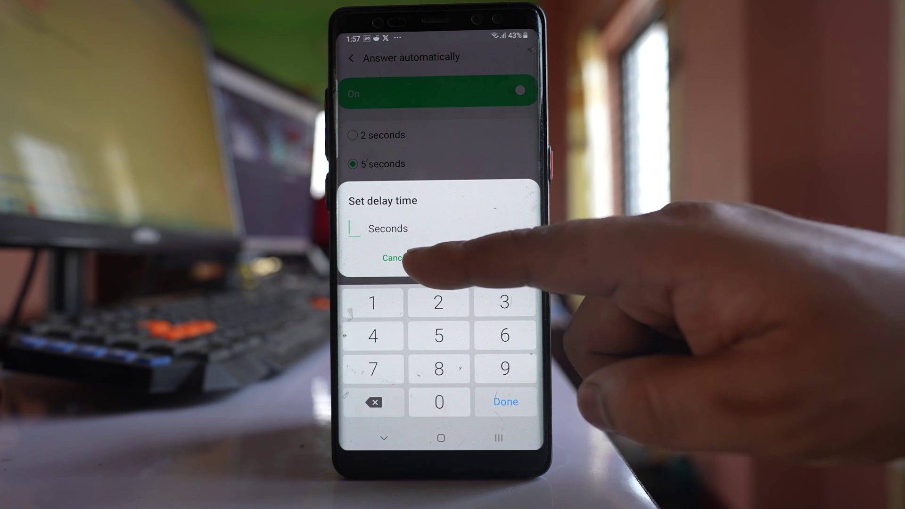
Dismiss the custom Set delay time dialog, keeping the 5-second auto-answer delay.
click(394, 257)
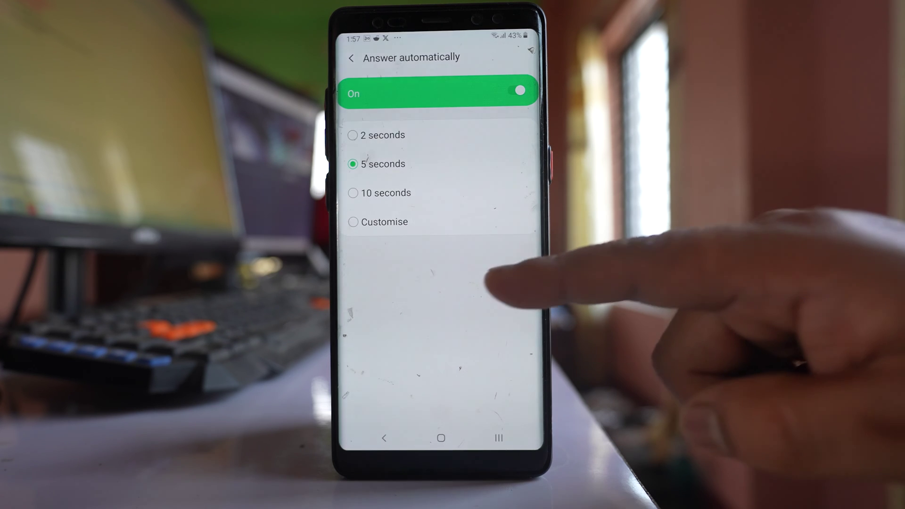